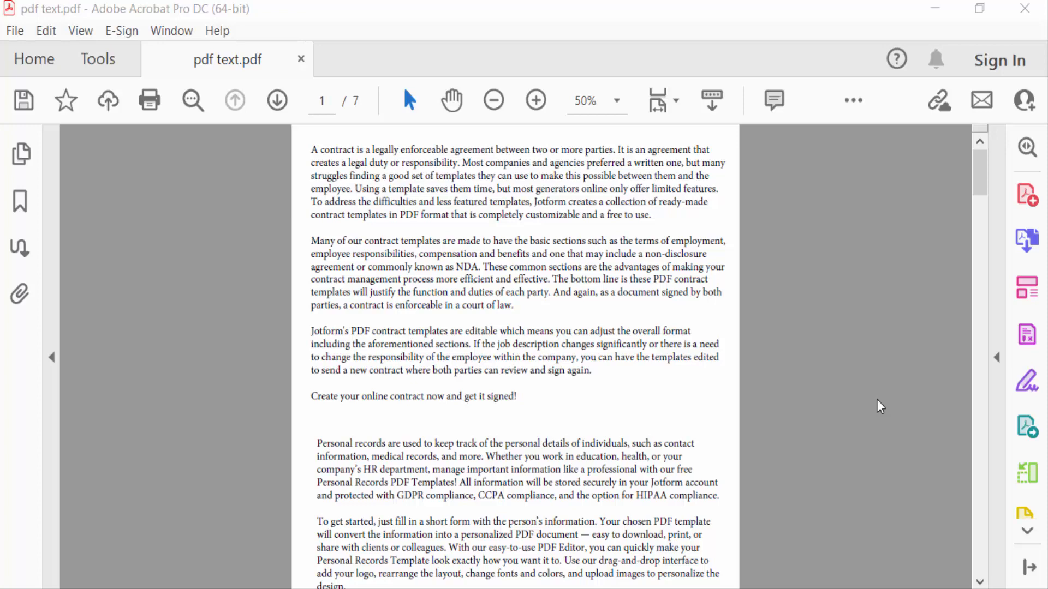
pyautogui.moveTo(572, 388)
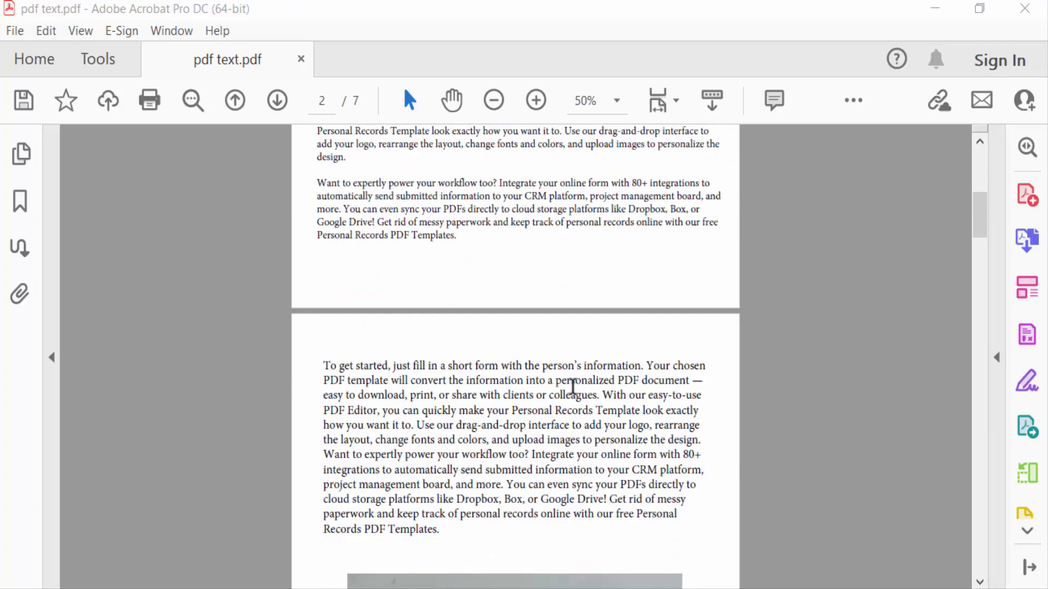
# Enter Edit PDF mode and reveal the Watermark actions Add, Update, Remove.
pyautogui.scroll(3)
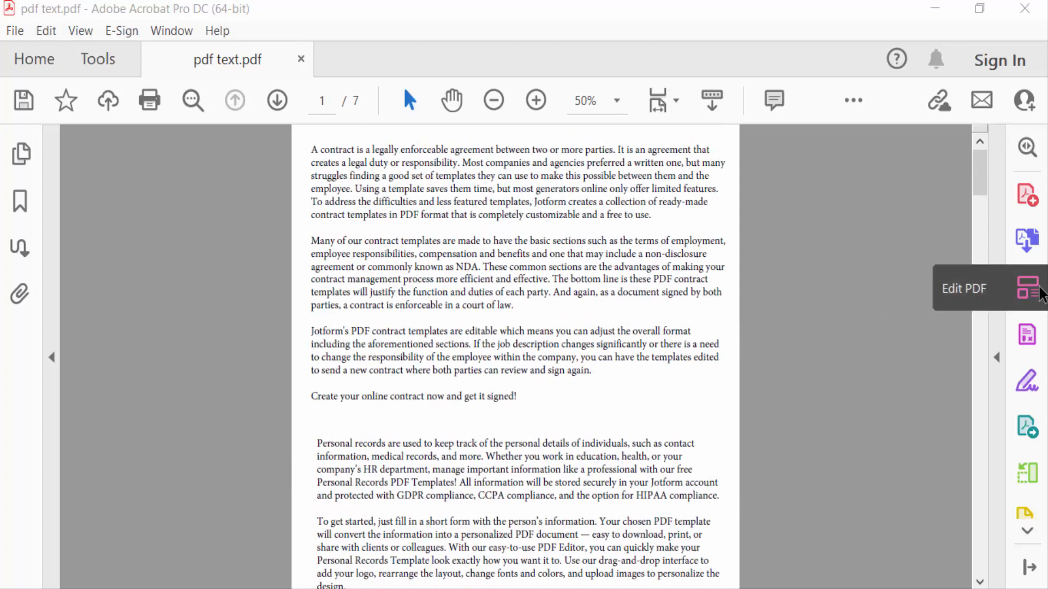
pyautogui.click(1028, 288)
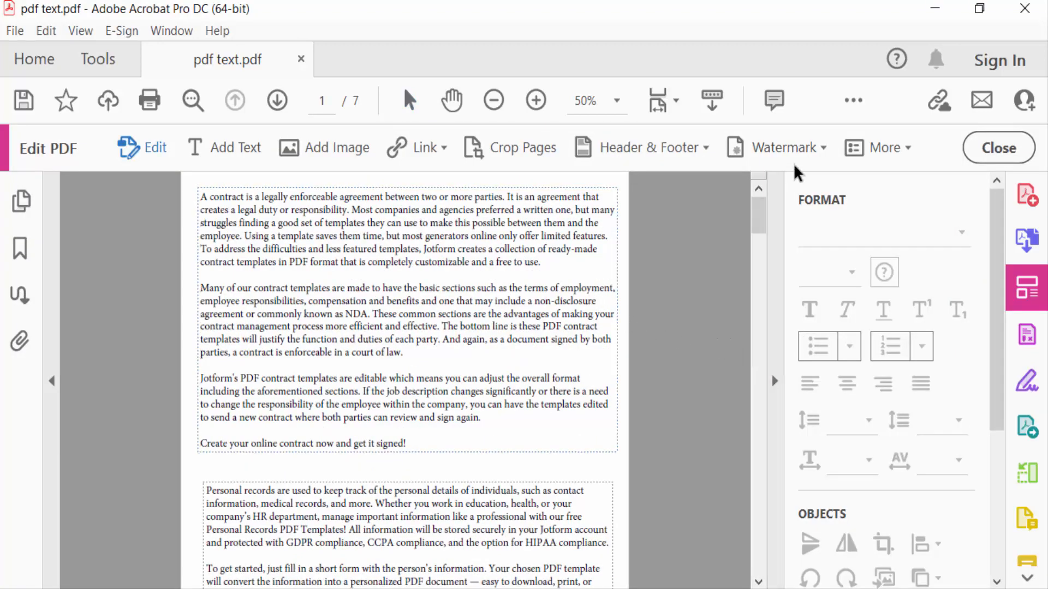
pyautogui.click(787, 147)
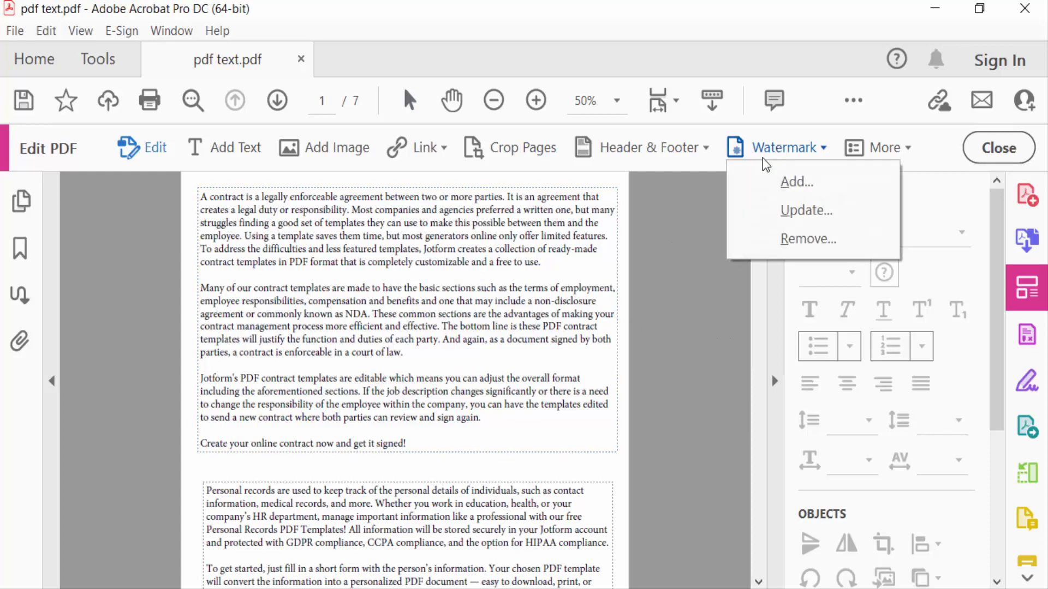
# Begin a new text watermark reading 'watermark' at font size 100.
pyautogui.click(795, 182)
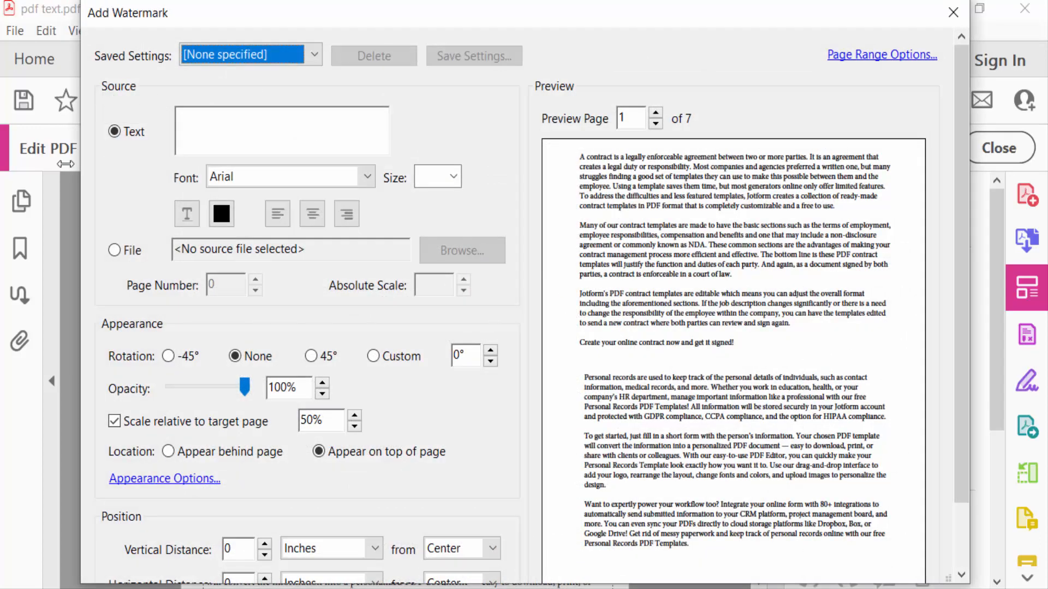
pyautogui.moveTo(734, 251)
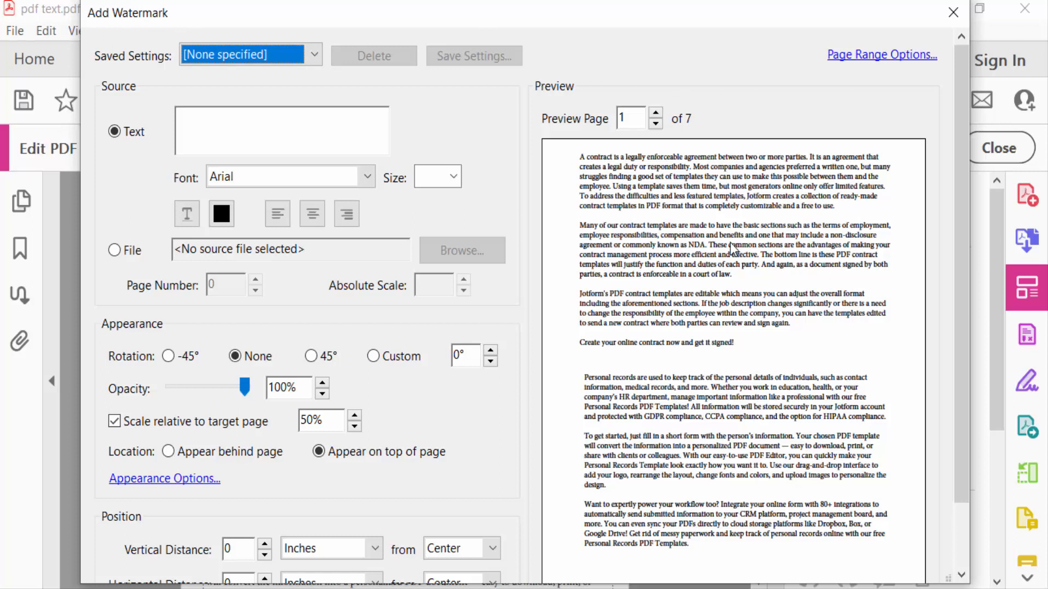
pyautogui.click(281, 131)
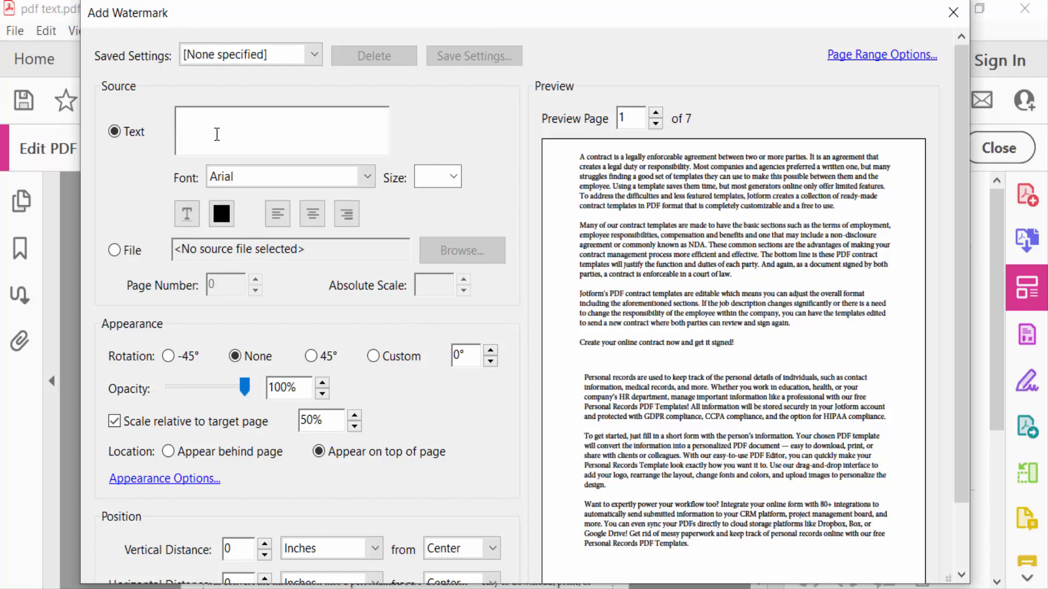
pyautogui.write('watermark')
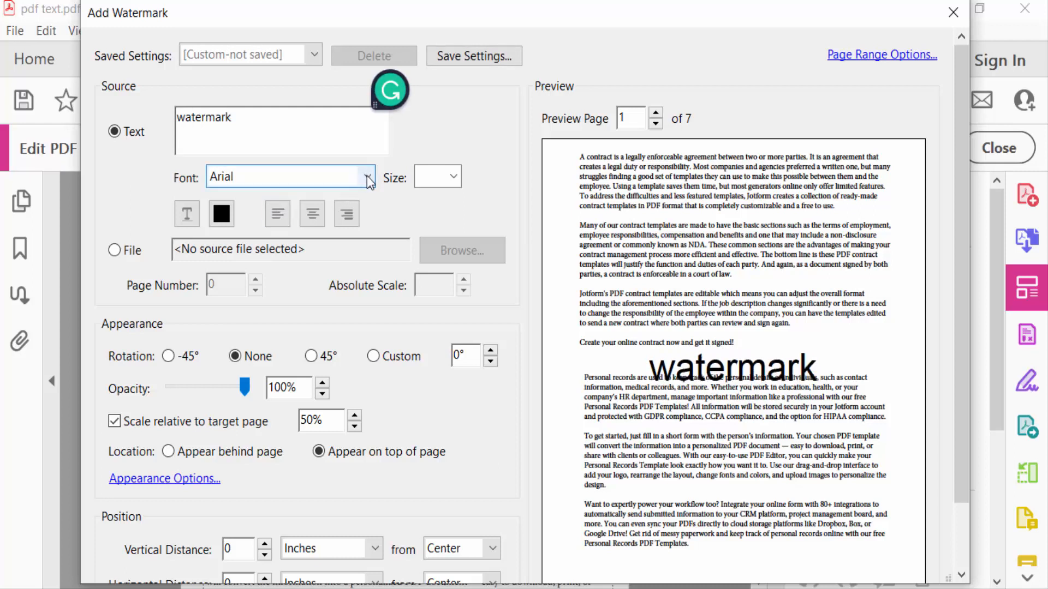
pyautogui.write('100')
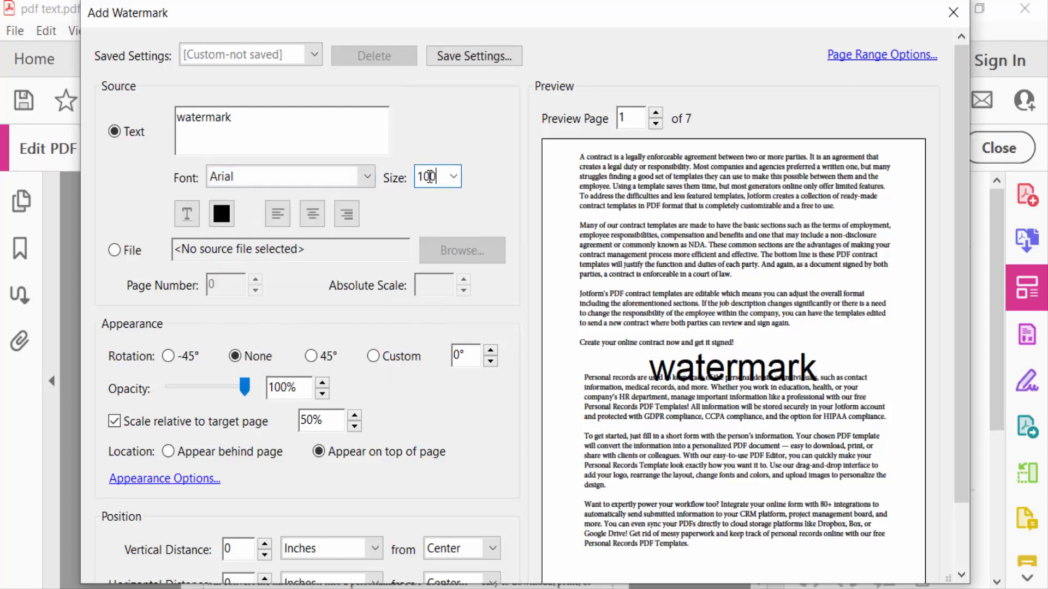
# Disable scaling relative to page, rotate 45° and lower opacity to 39%.
pyautogui.click(115, 421)
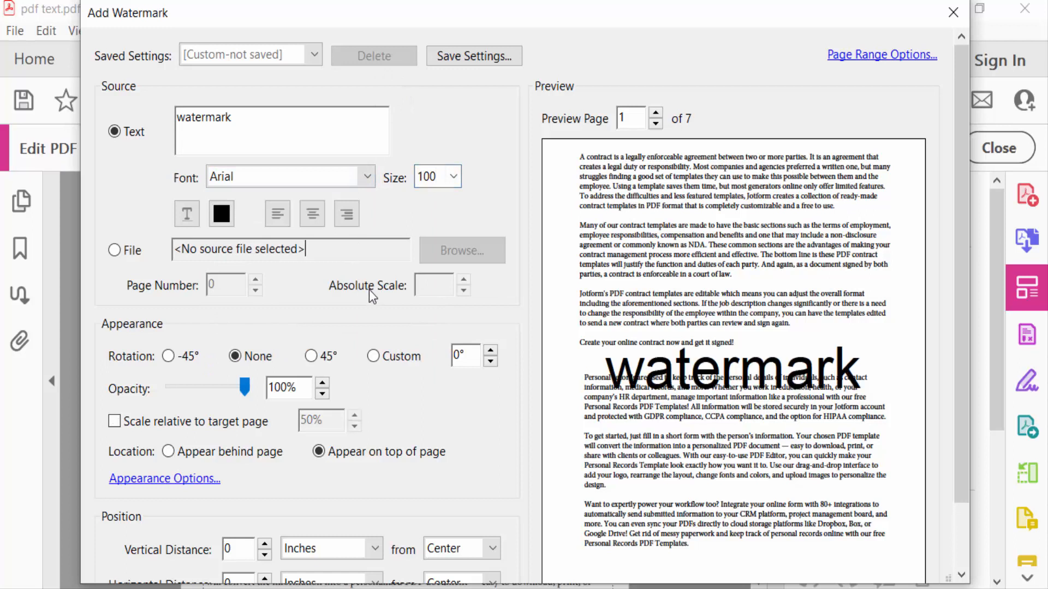
pyautogui.moveTo(359, 346)
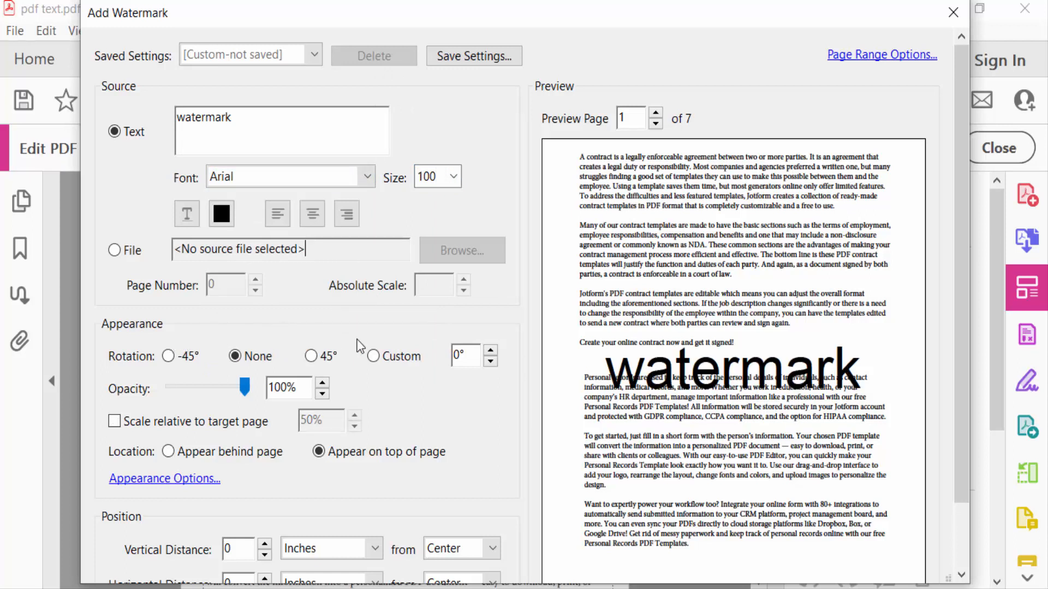
pyautogui.click(311, 356)
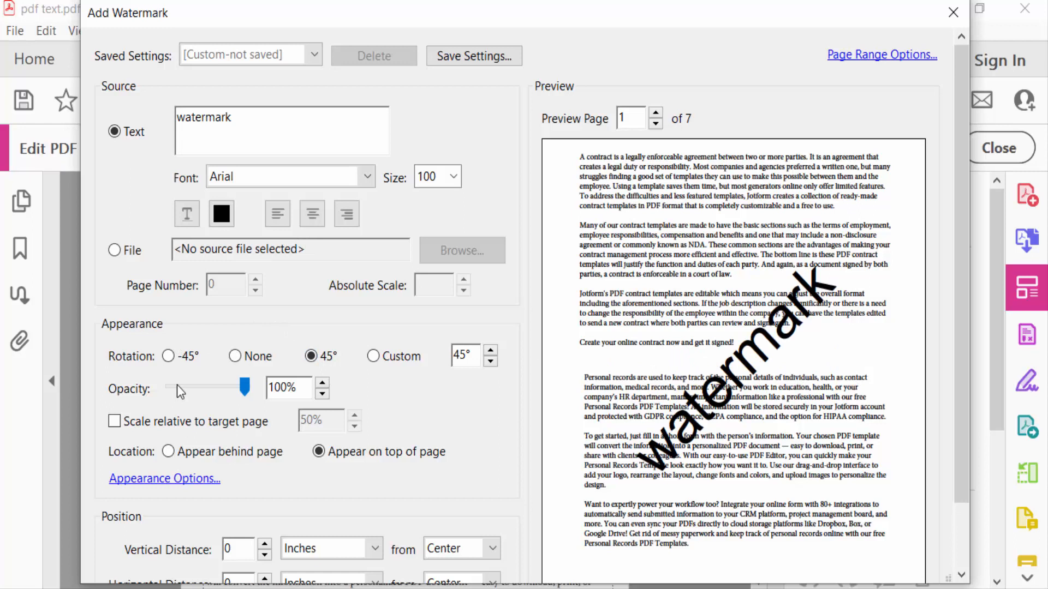
pyautogui.moveTo(195, 394)
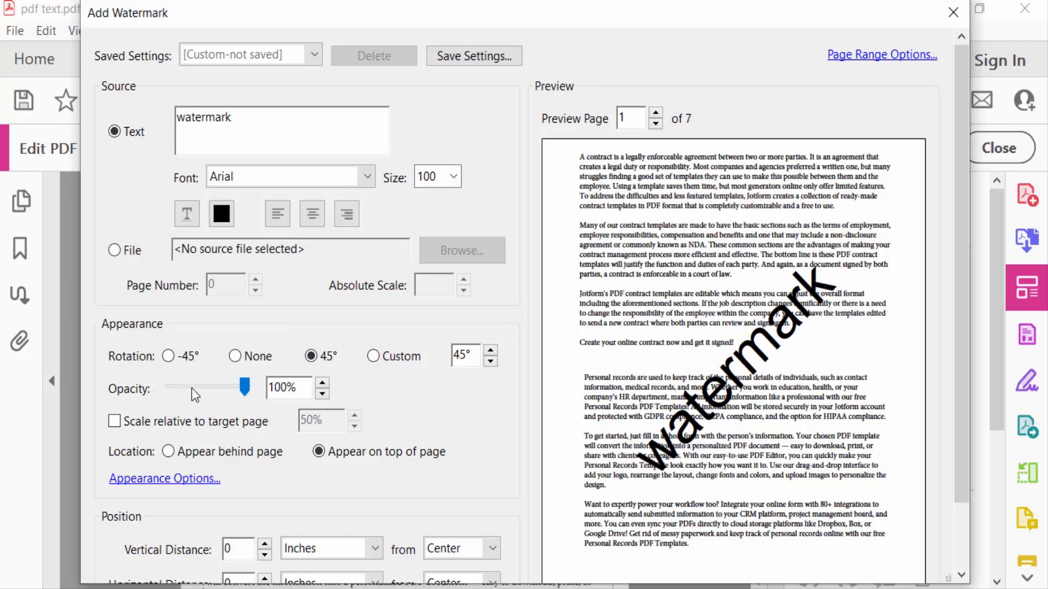
pyautogui.moveTo(209, 394)
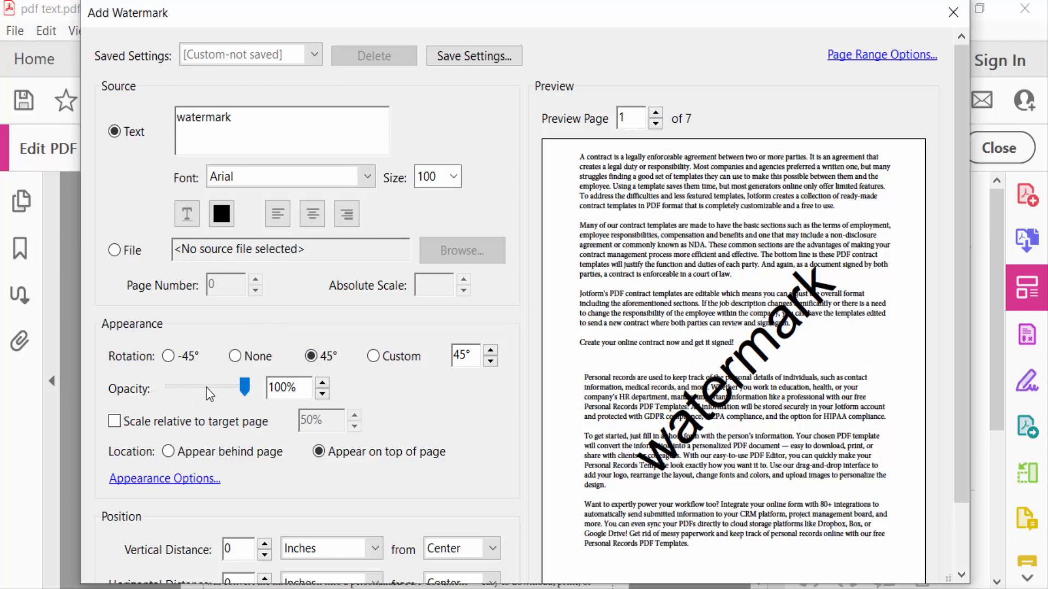
pyautogui.moveTo(242, 388); pyautogui.dragTo(199, 388)
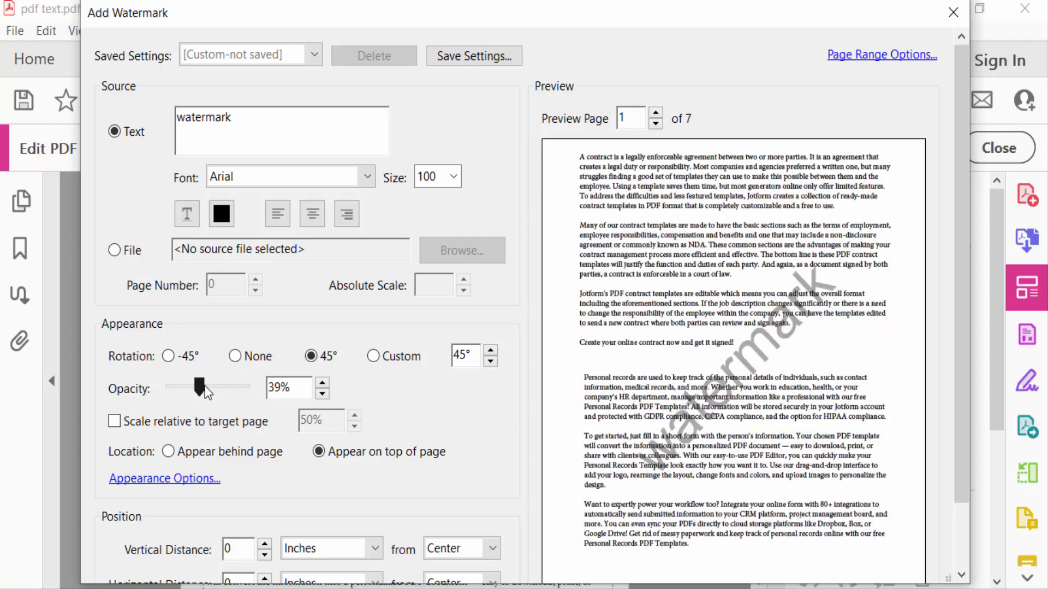
# Apply the watermark to the document and show page thumbnails to verify other pages.
pyautogui.moveTo(198, 387); pyautogui.dragTo(227, 386)
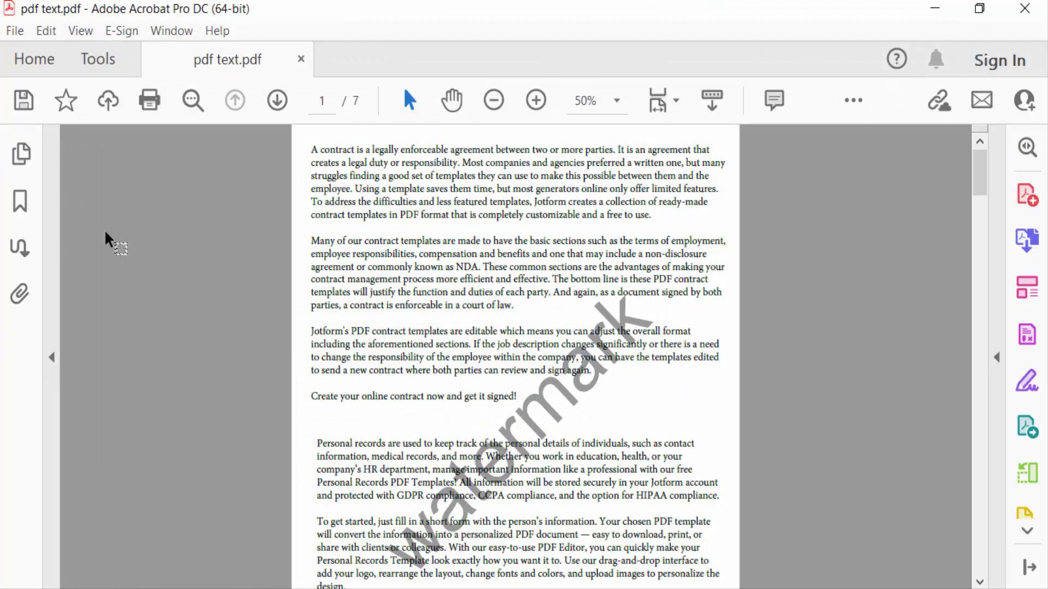
pyautogui.click(21, 154)
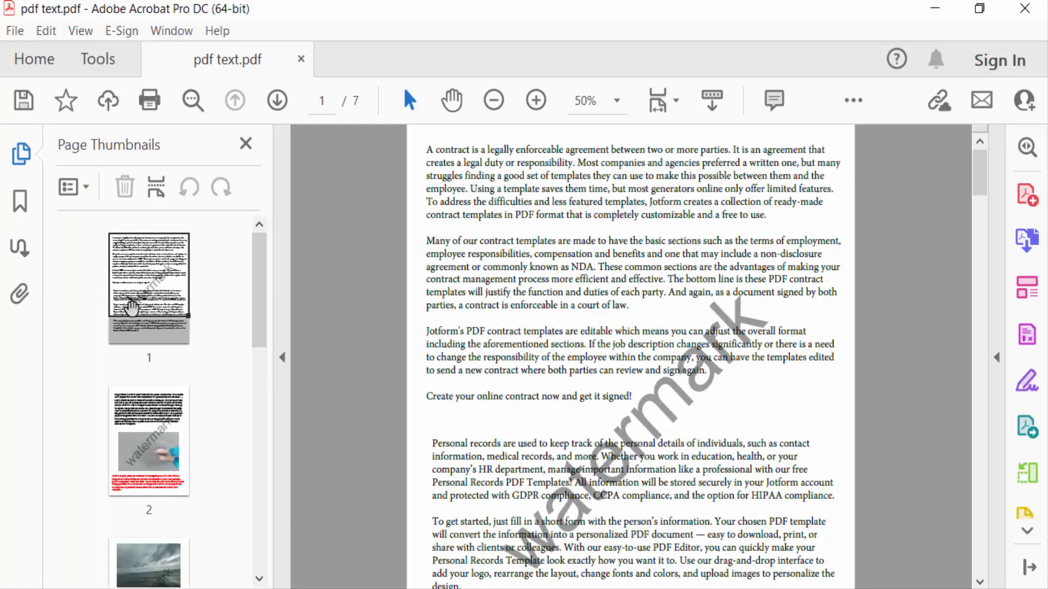